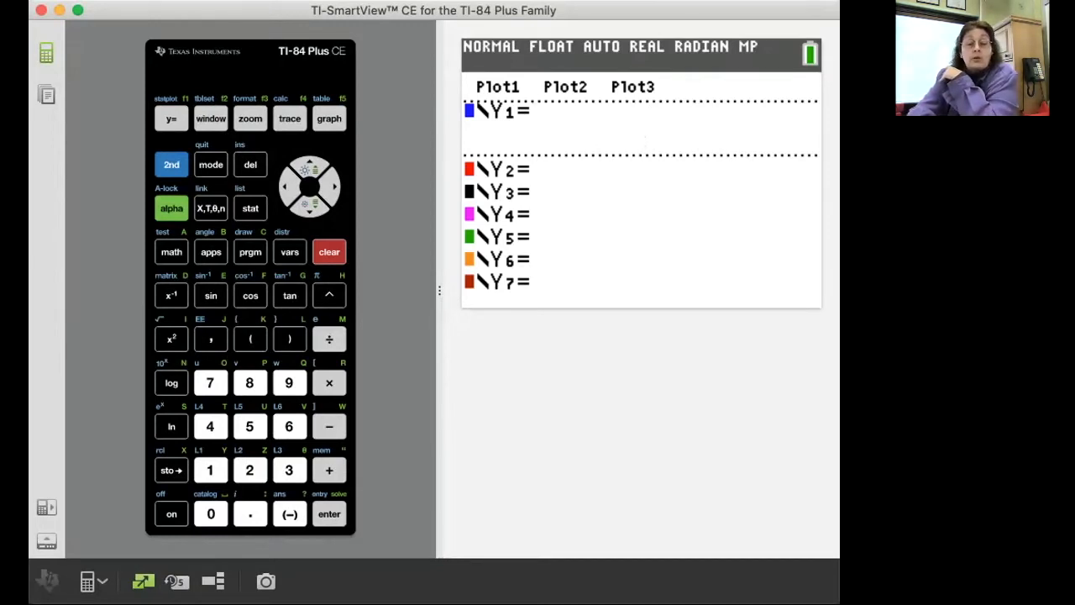
Enter Y1 = 1 − e^(−X) in the function editor
{"action": "left_click", "coordinate": [210, 471]}
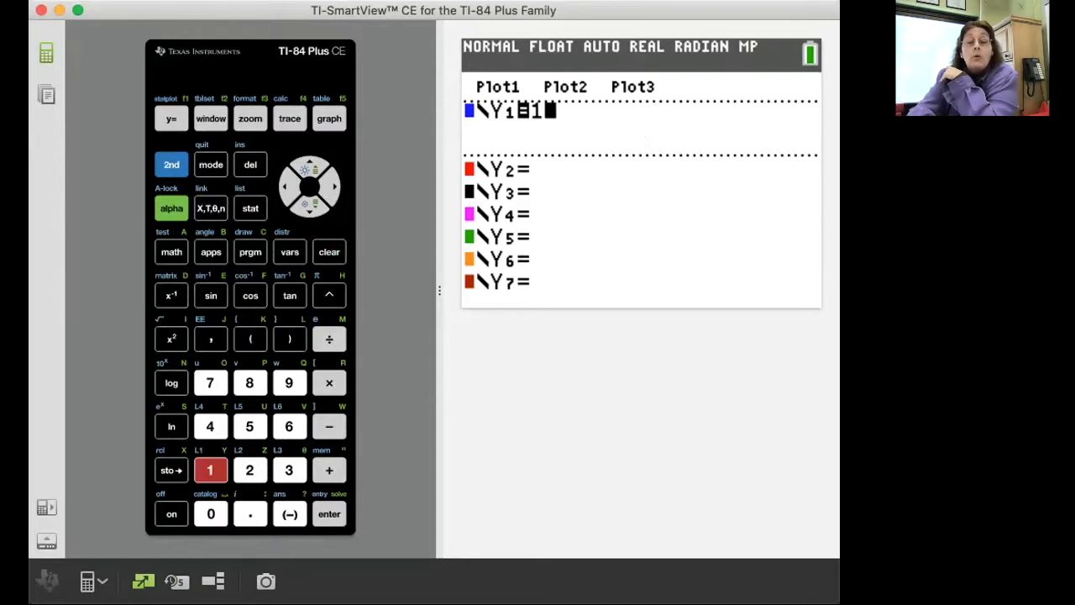
{"action": "left_click", "coordinate": [329, 427]}
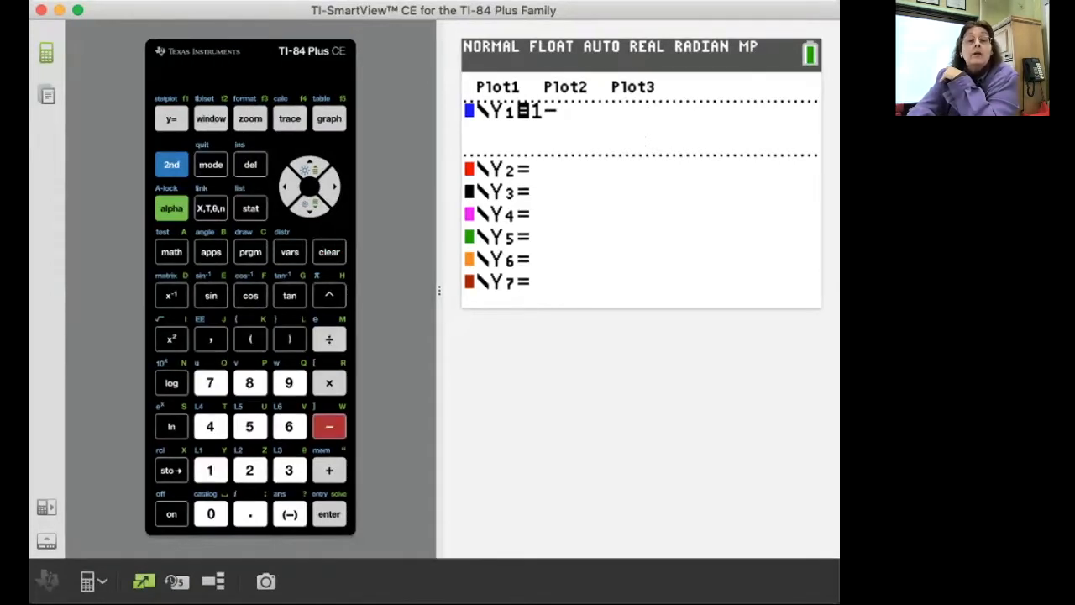
{"action": "left_click", "coordinate": [171, 165]}
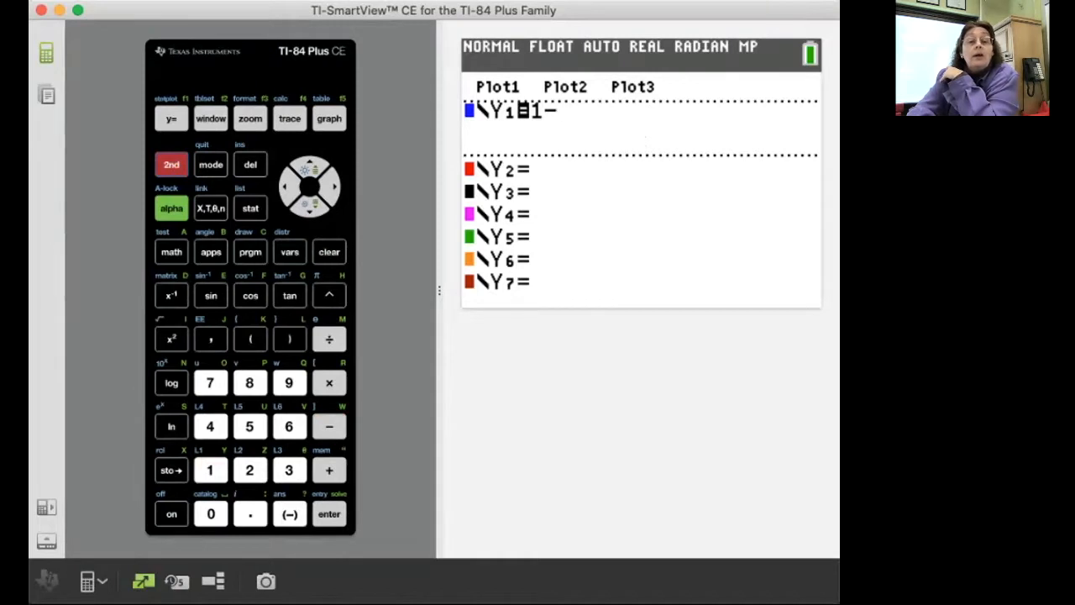
{"action": "left_click", "coordinate": [172, 426]}
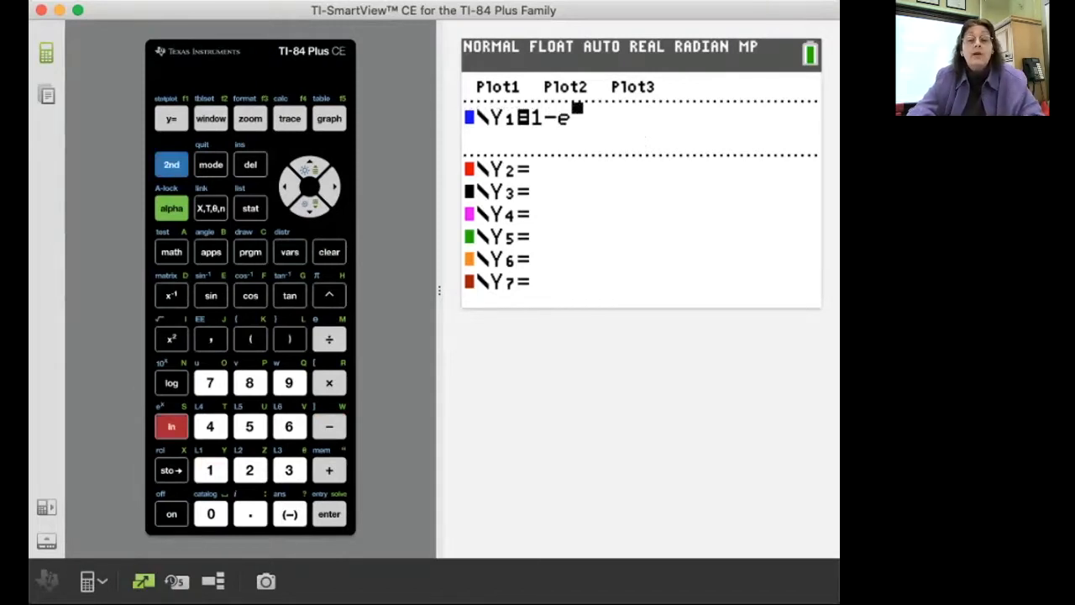
{"action": "left_click", "coordinate": [210, 208]}
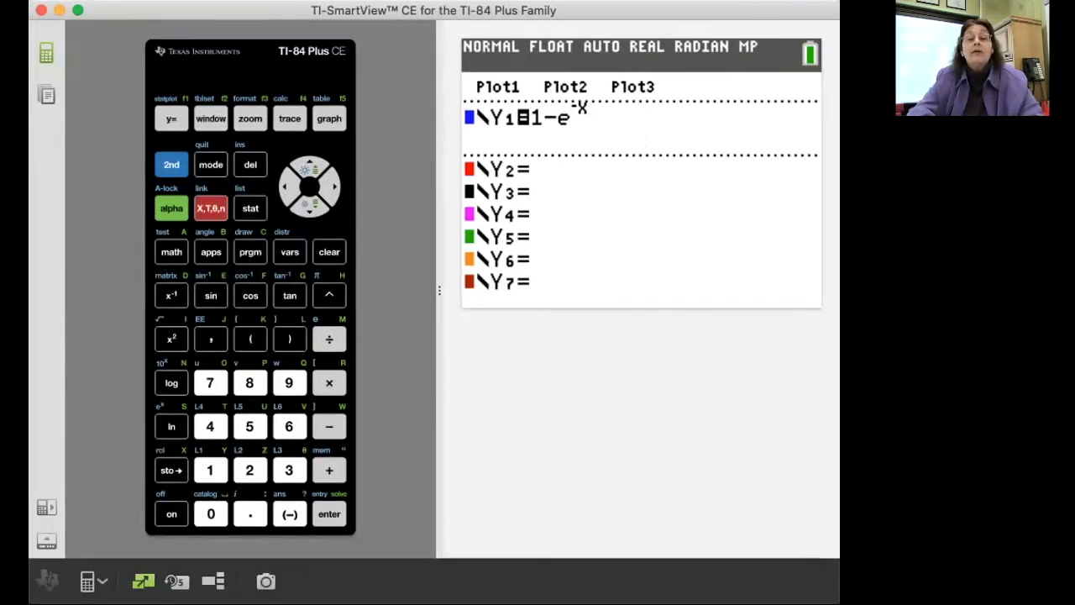
Enter Y2 = X^3 in the second function slot
{"action": "left_click", "coordinate": [309, 208]}
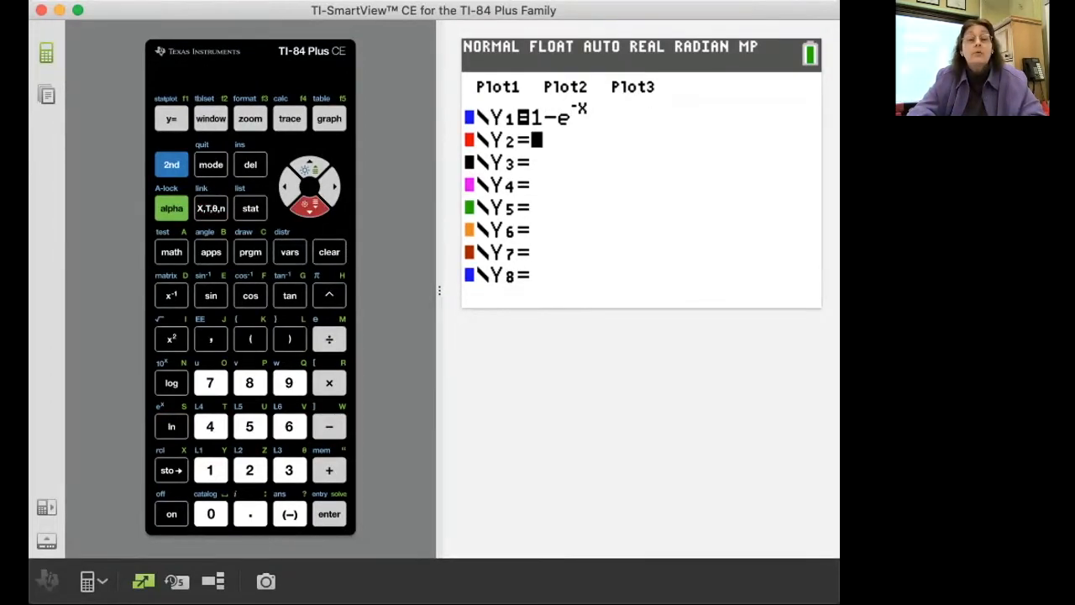
{"action": "left_click", "coordinate": [330, 296]}
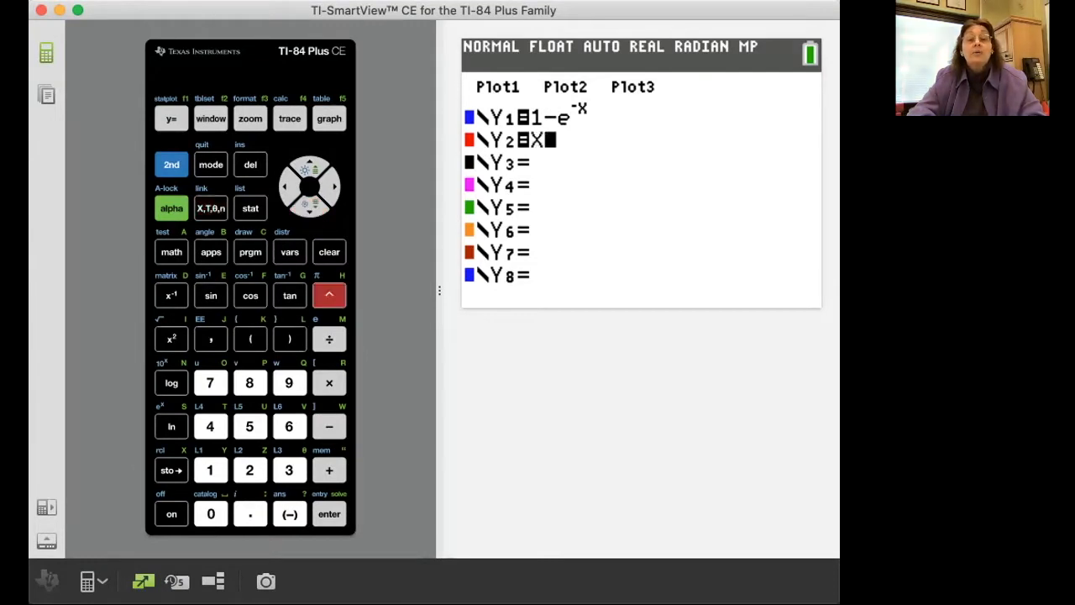
{"action": "left_click", "coordinate": [289, 471]}
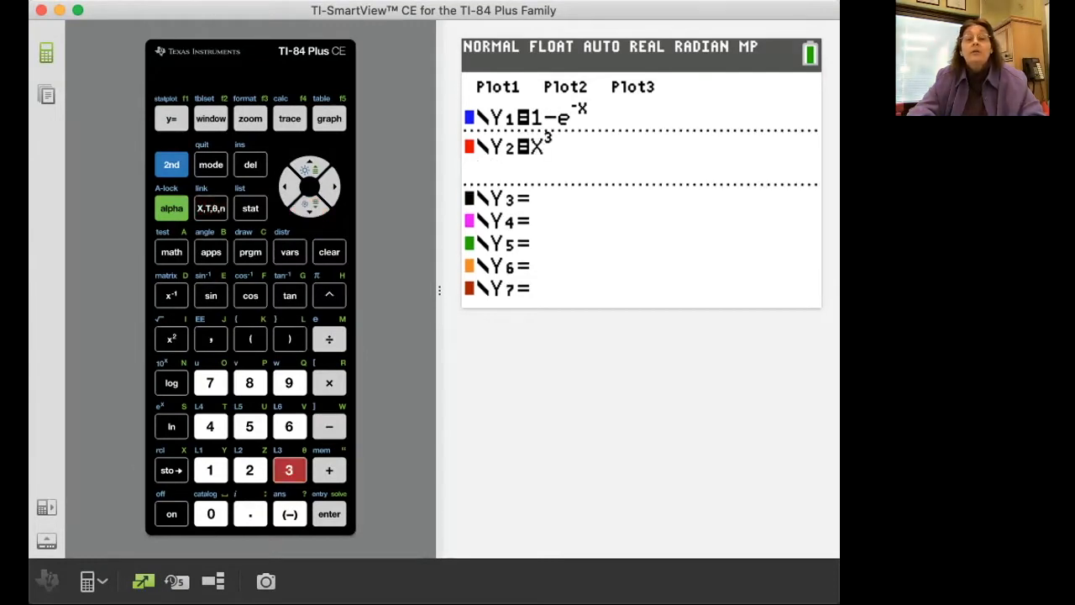
Graph both functions in the ZStandard ten-by-ten window
{"action": "left_click", "coordinate": [249, 118]}
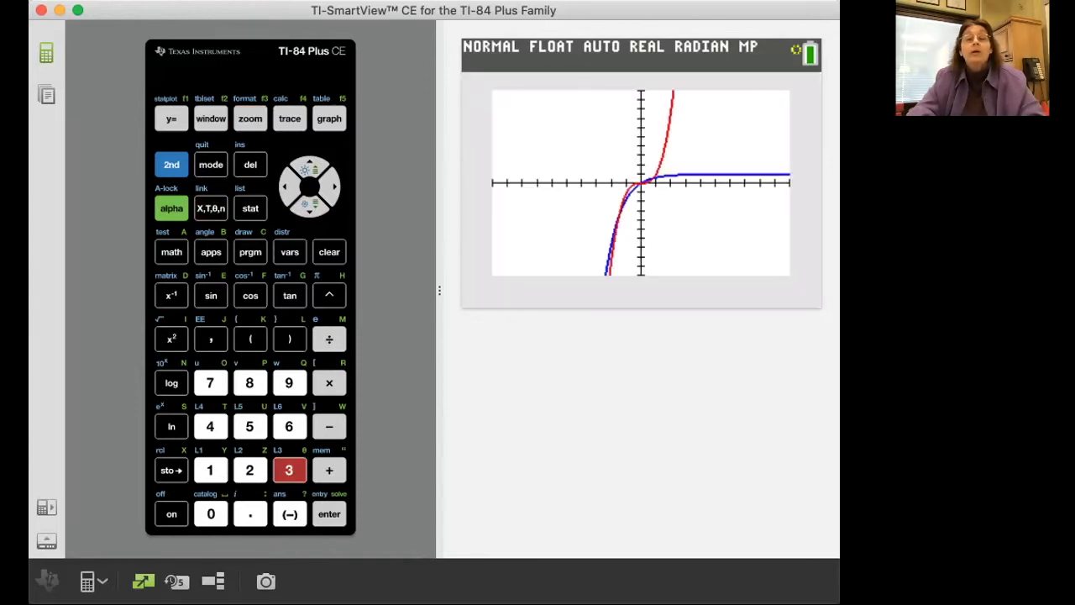
{"action": "left_click", "coordinate": [249, 118]}
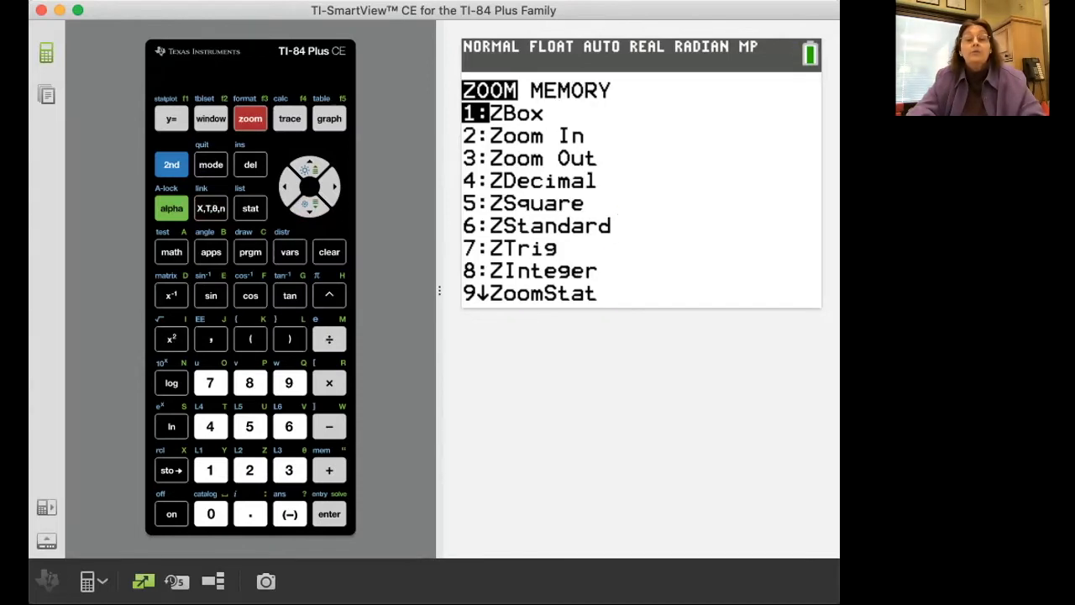
{"action": "left_click", "coordinate": [288, 426]}
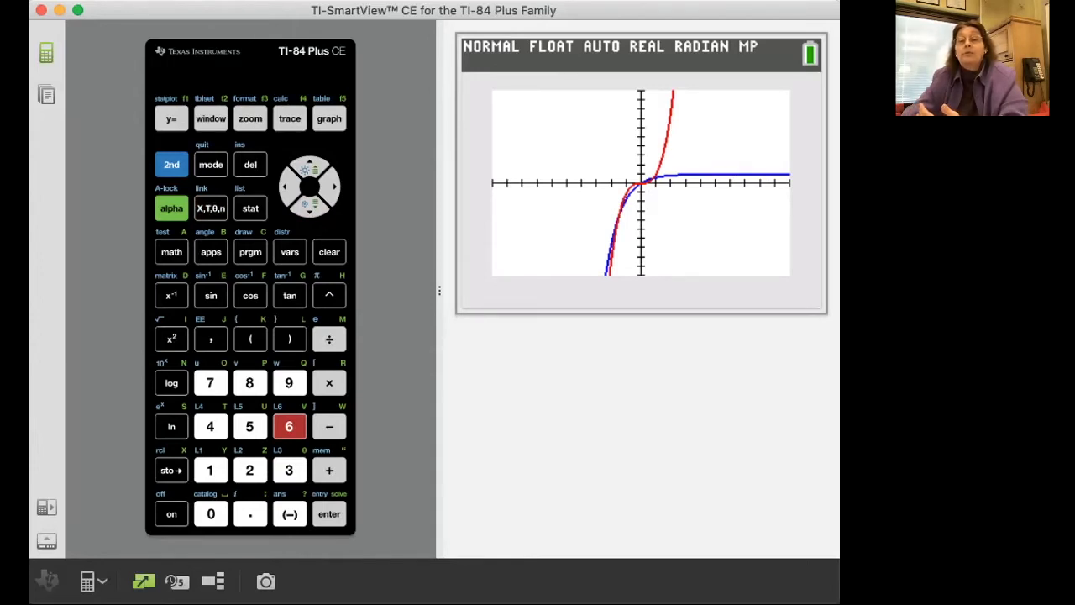
{"action": "left_click", "coordinate": [248, 117]}
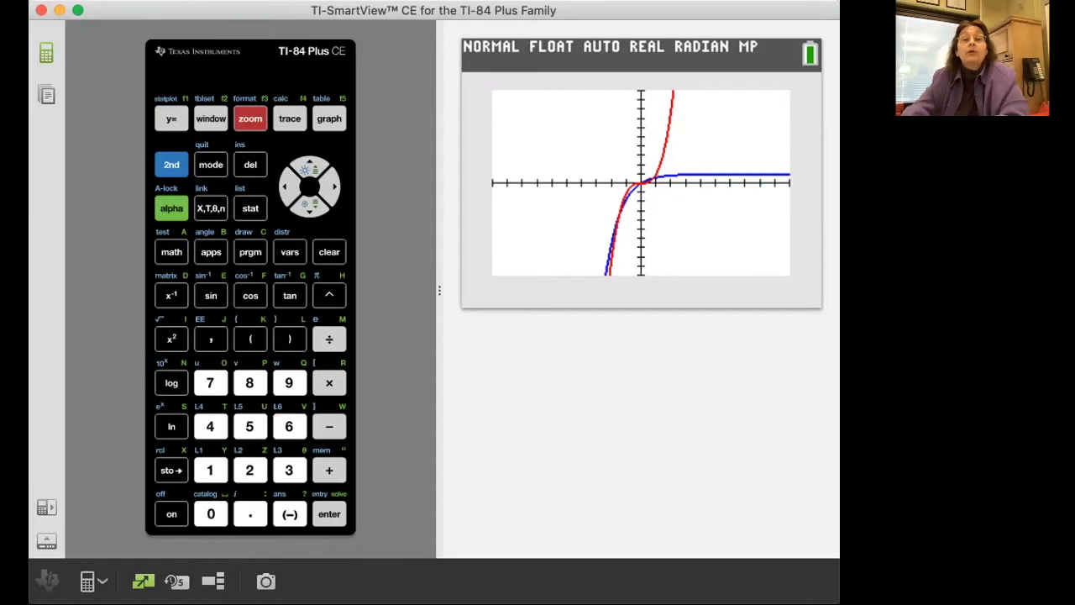
ZBox into a small region near the origin where the two curves cross
{"action": "left_click", "coordinate": [249, 118]}
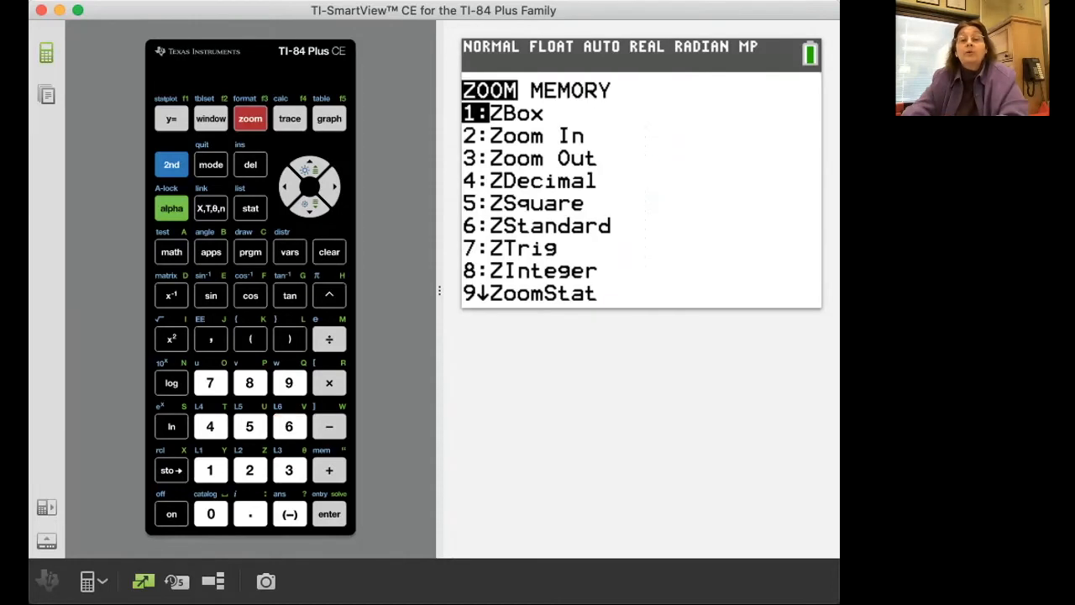
{"action": "left_click", "coordinate": [210, 470]}
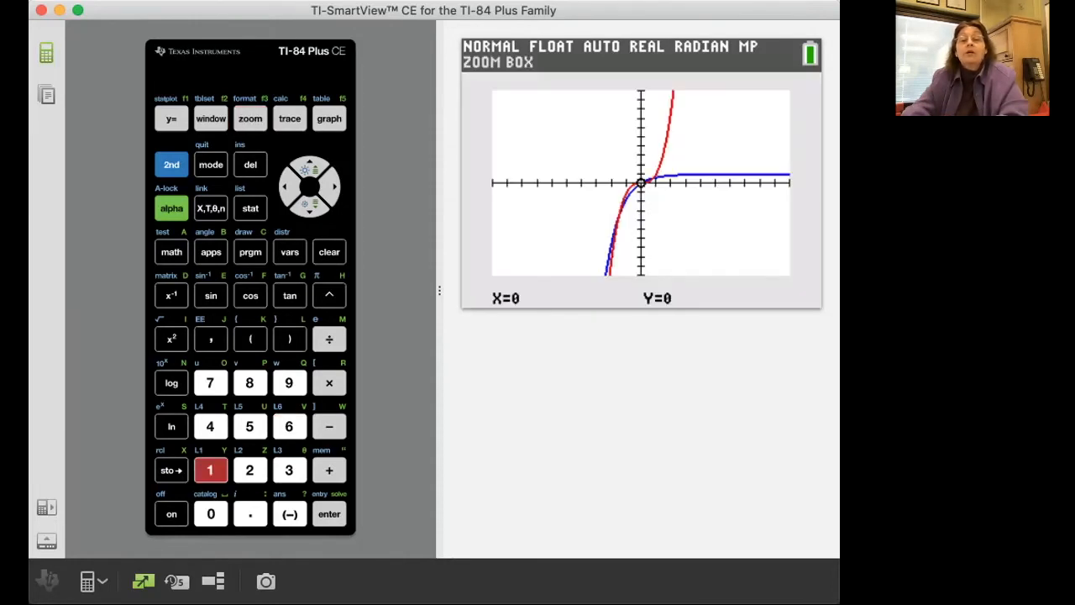
{"action": "left_click", "coordinate": [285, 184]}
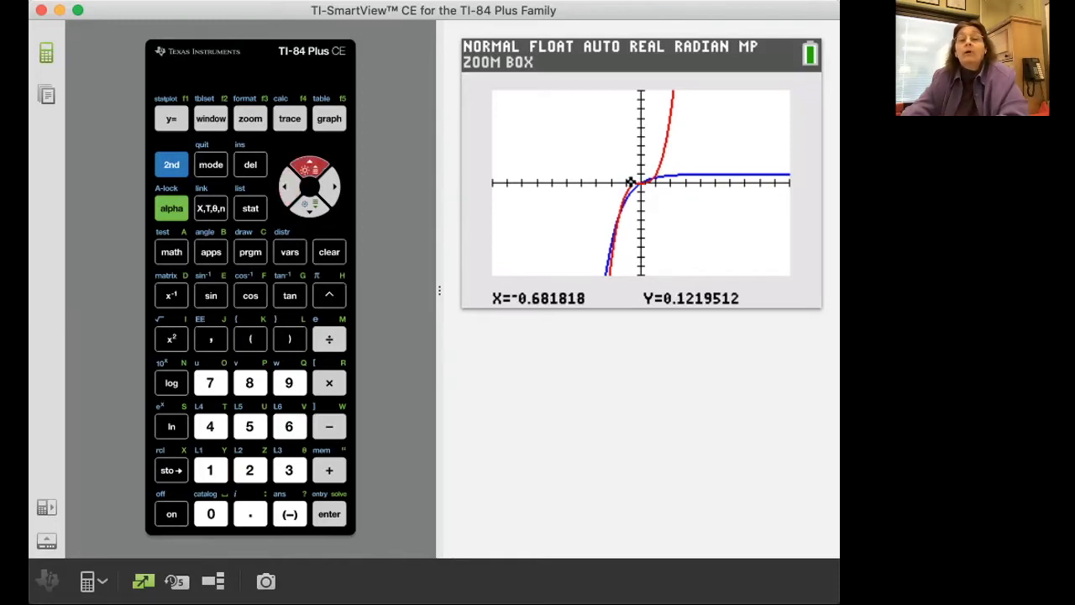
{"action": "left_click", "coordinate": [309, 165]}
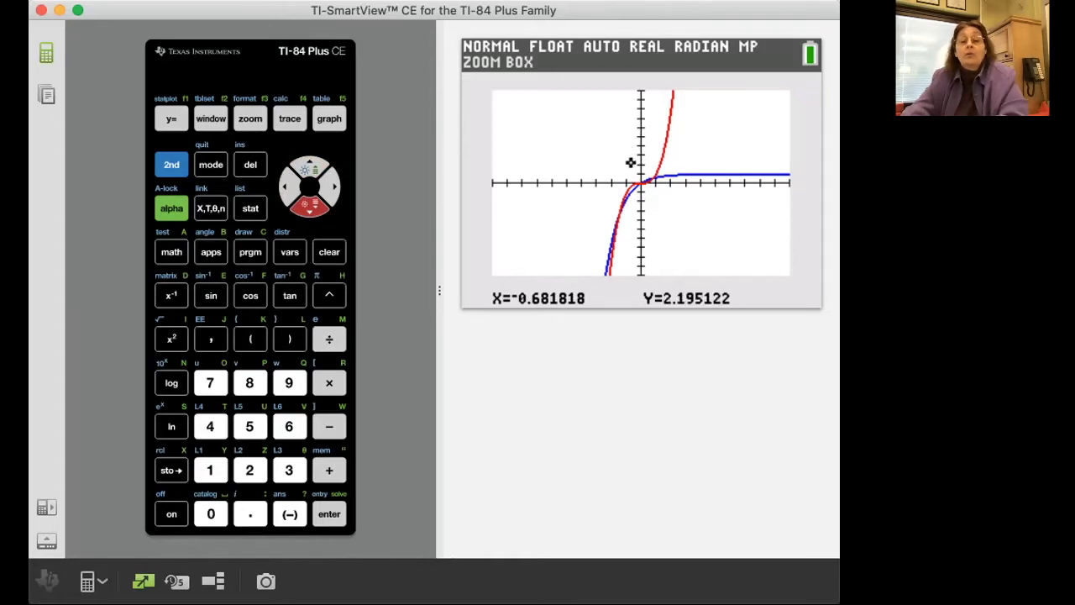
{"action": "left_click", "coordinate": [334, 184]}
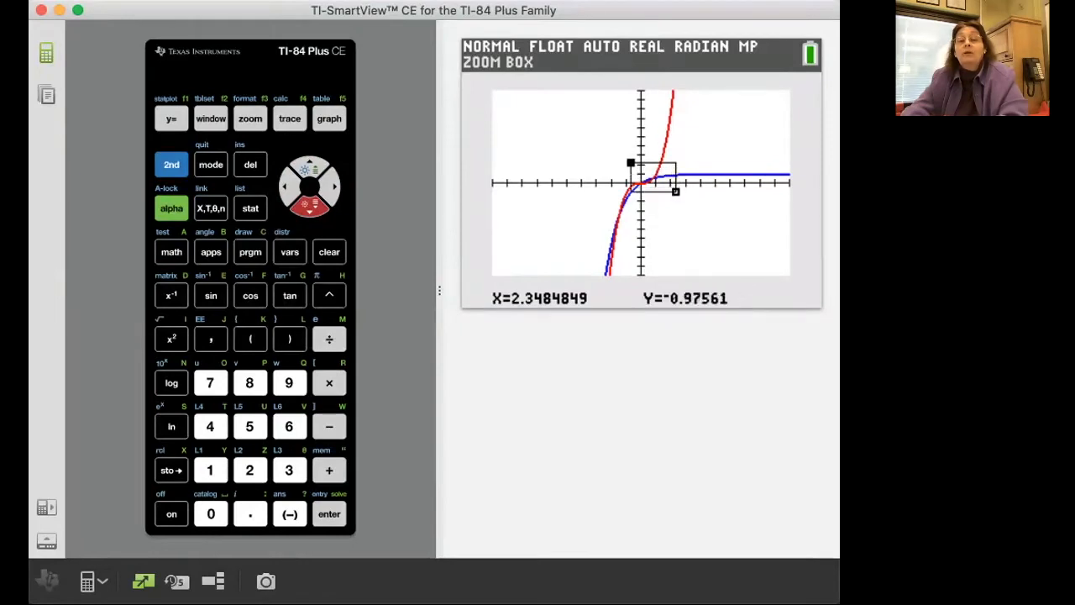
{"action": "left_click", "coordinate": [329, 514]}
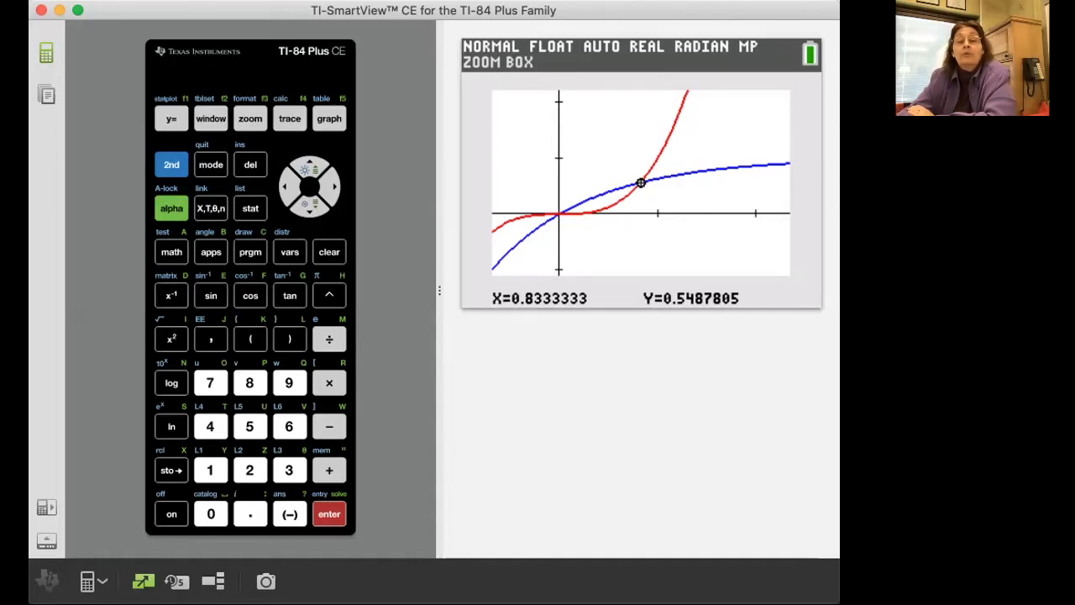
Compute the intersection of the curves at X=0.8251555, Y=0.5618331
{"action": "left_click", "coordinate": [171, 165]}
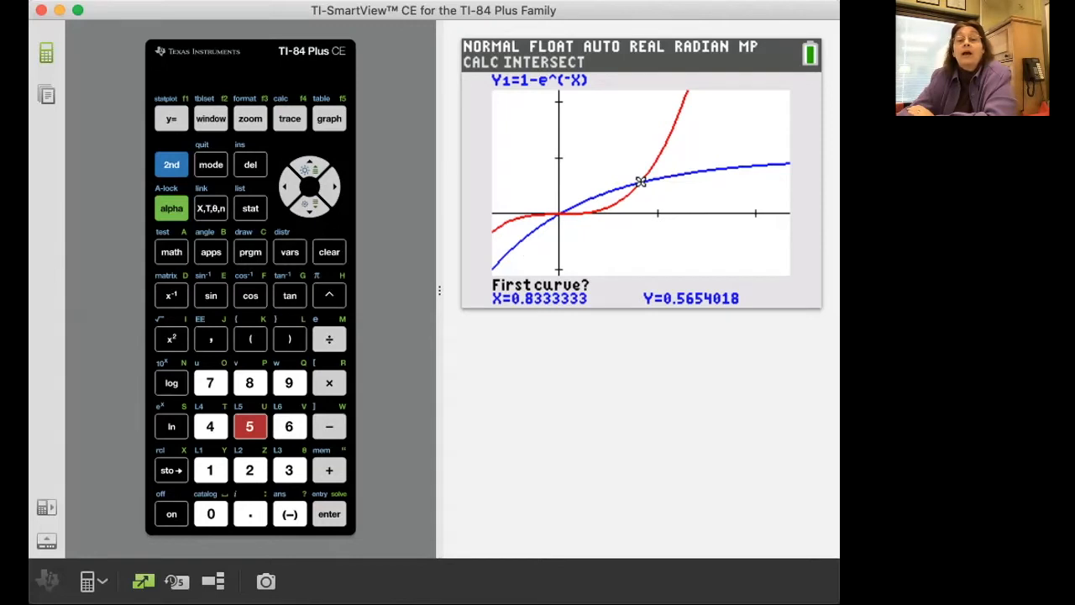
{"action": "left_click", "coordinate": [286, 185]}
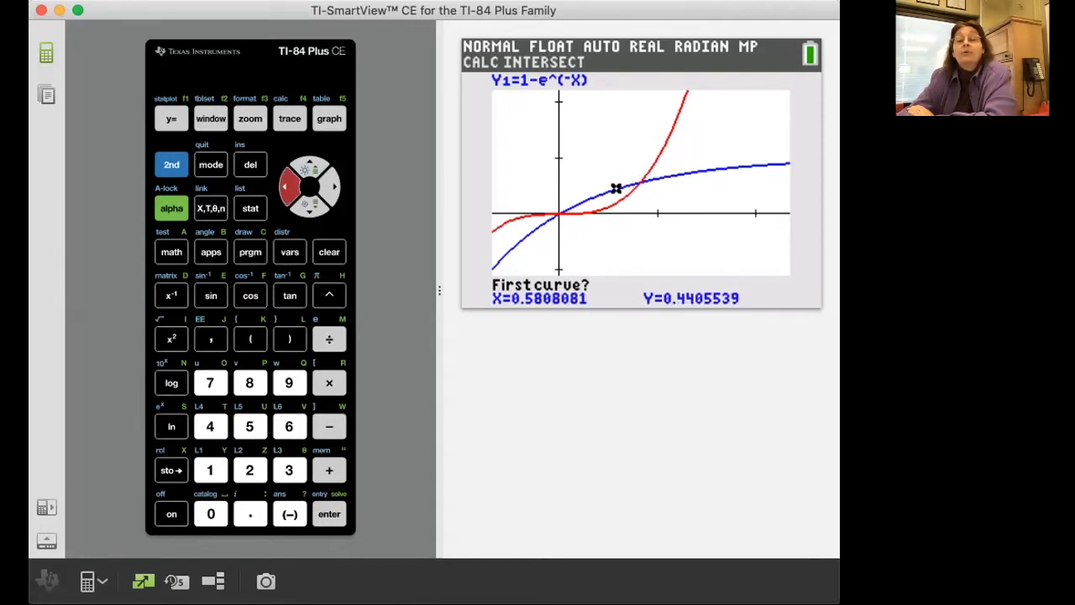
{"action": "left_click", "coordinate": [329, 514]}
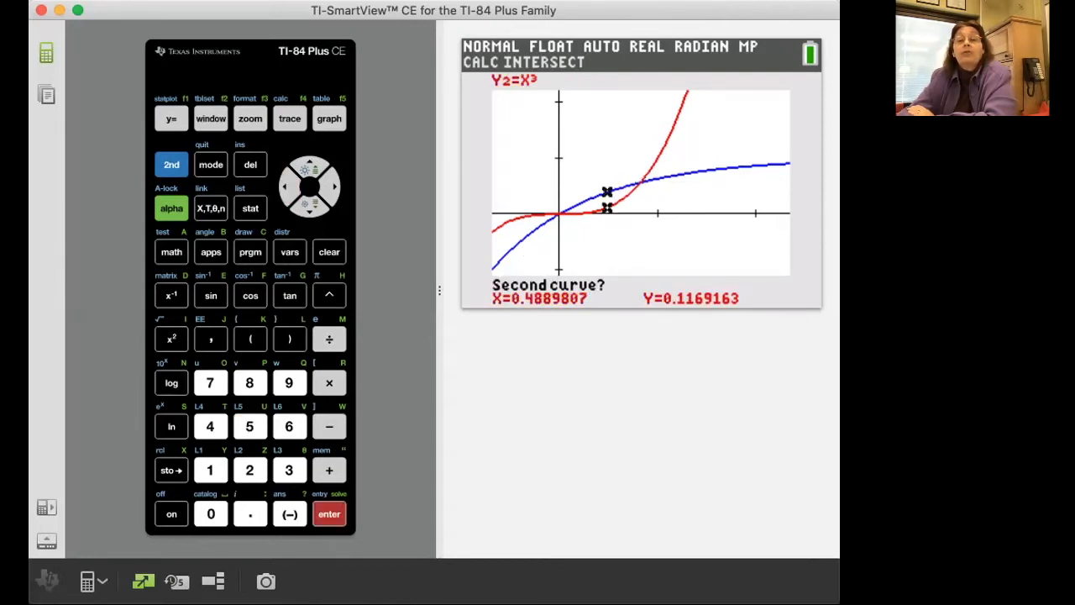
{"action": "left_click", "coordinate": [329, 514]}
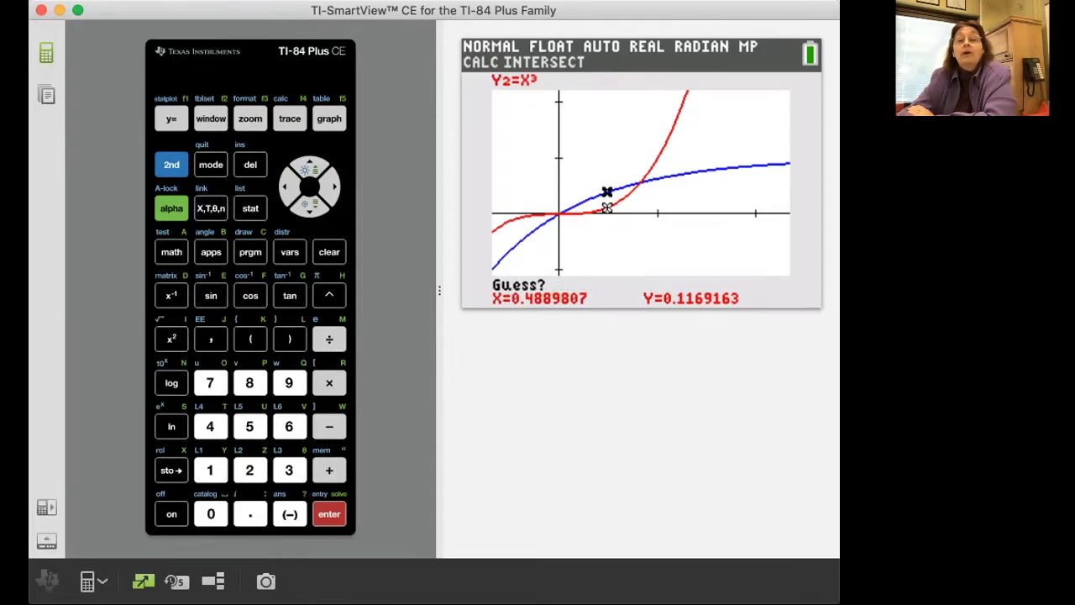
{"action": "left_click", "coordinate": [333, 184]}
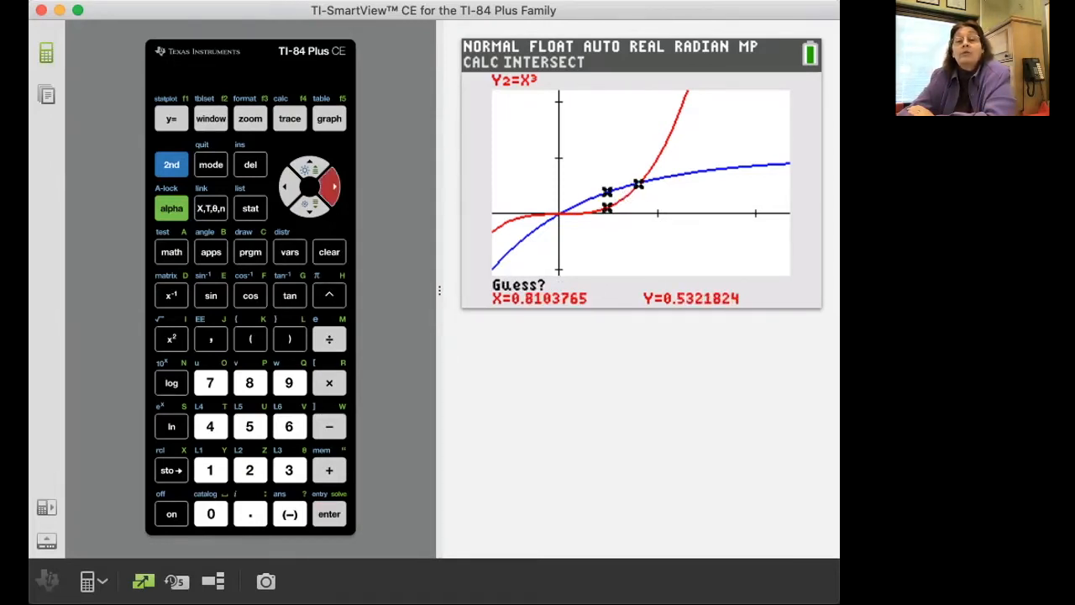
{"action": "left_click", "coordinate": [329, 514]}
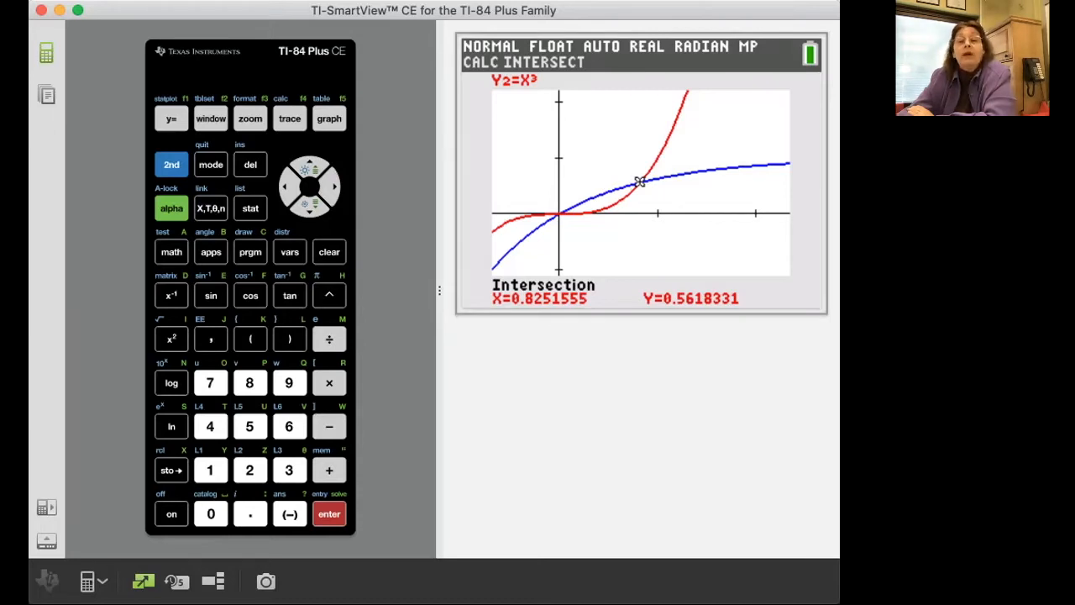
{"action": "mouse_move", "coordinate": [638, 181]}
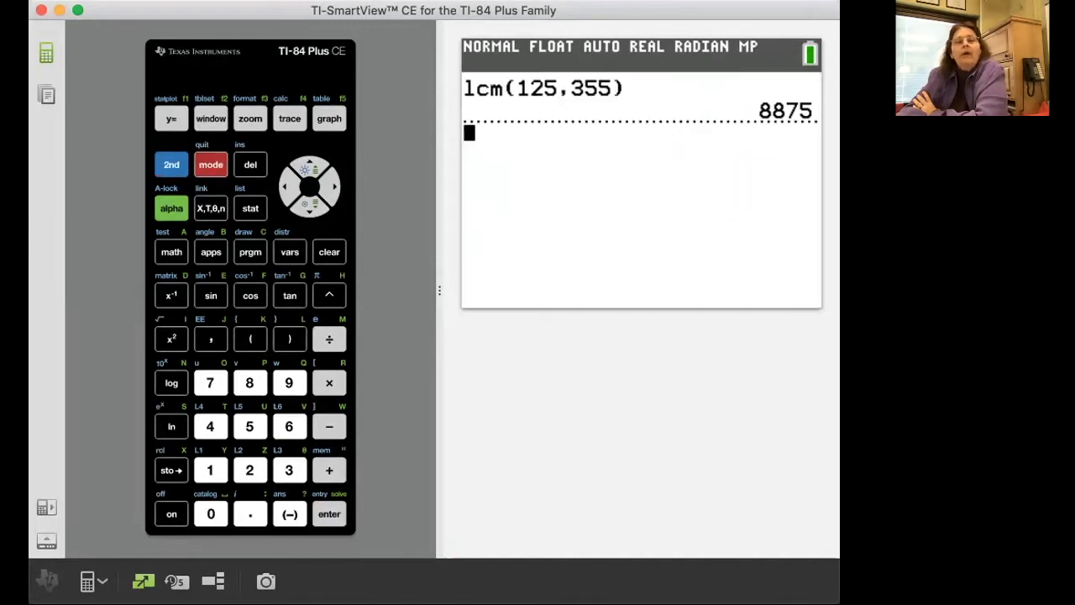
Recall X on the home screen, showing 0.8251554697
{"action": "left_click", "coordinate": [210, 208]}
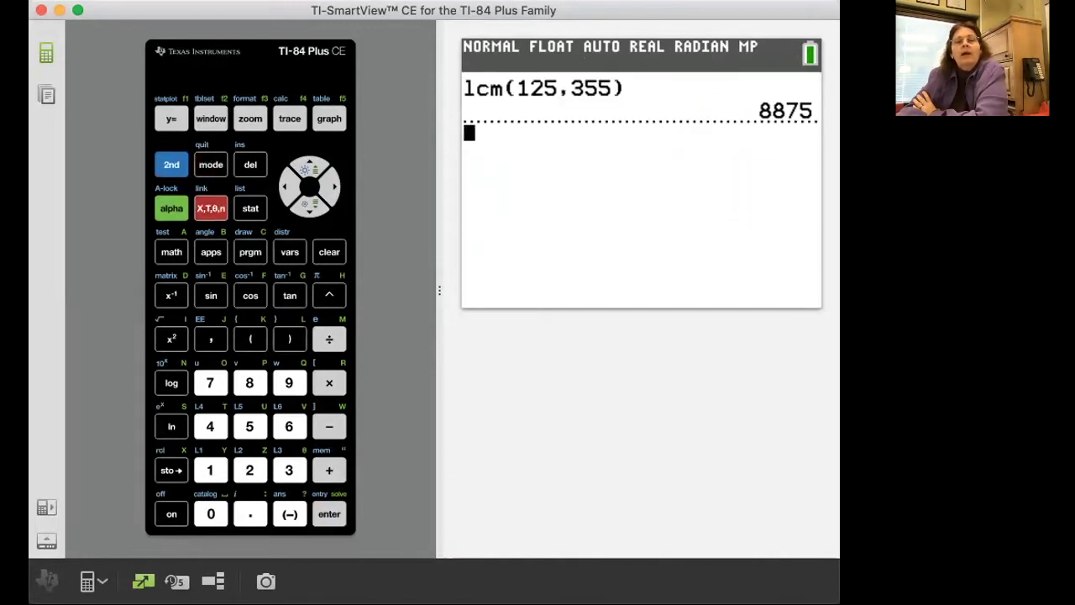
{"action": "left_click", "coordinate": [210, 209]}
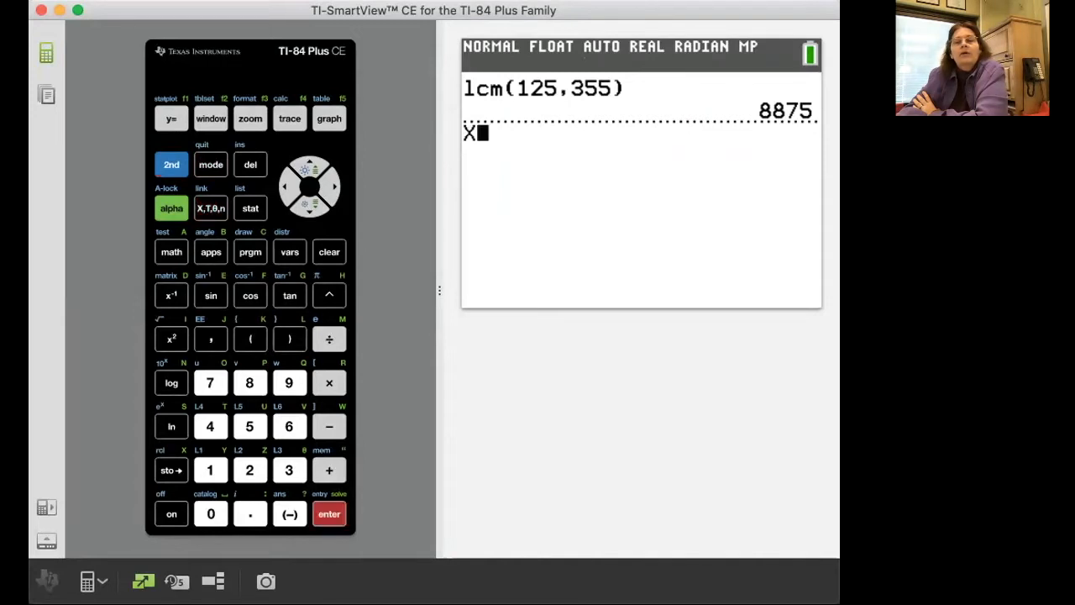
{"action": "left_click", "coordinate": [329, 514]}
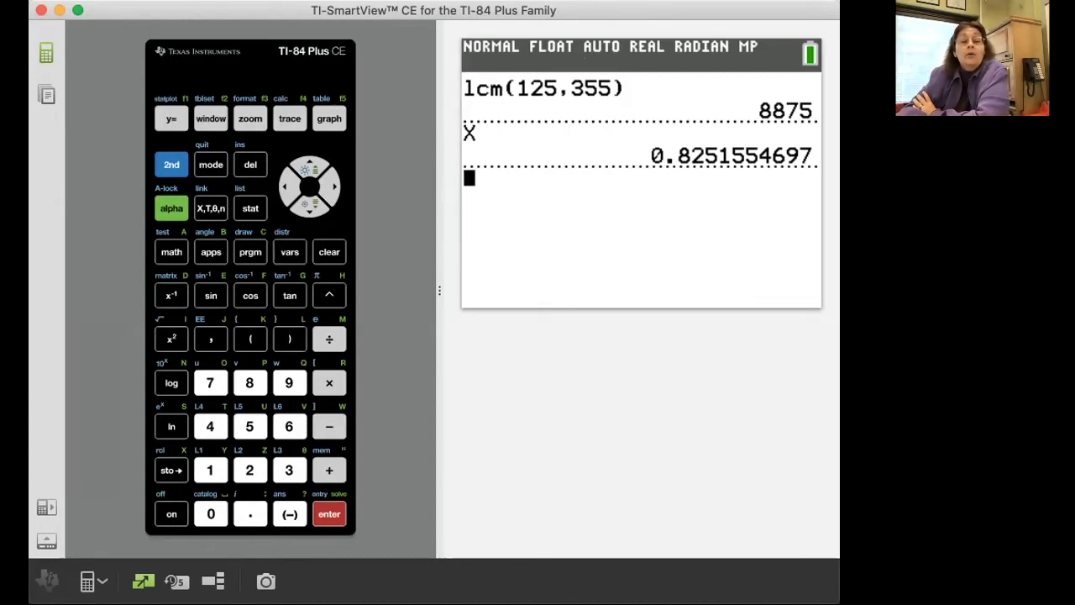
Store Ans (0.8251554697) into variable A
{"action": "left_click", "coordinate": [171, 470]}
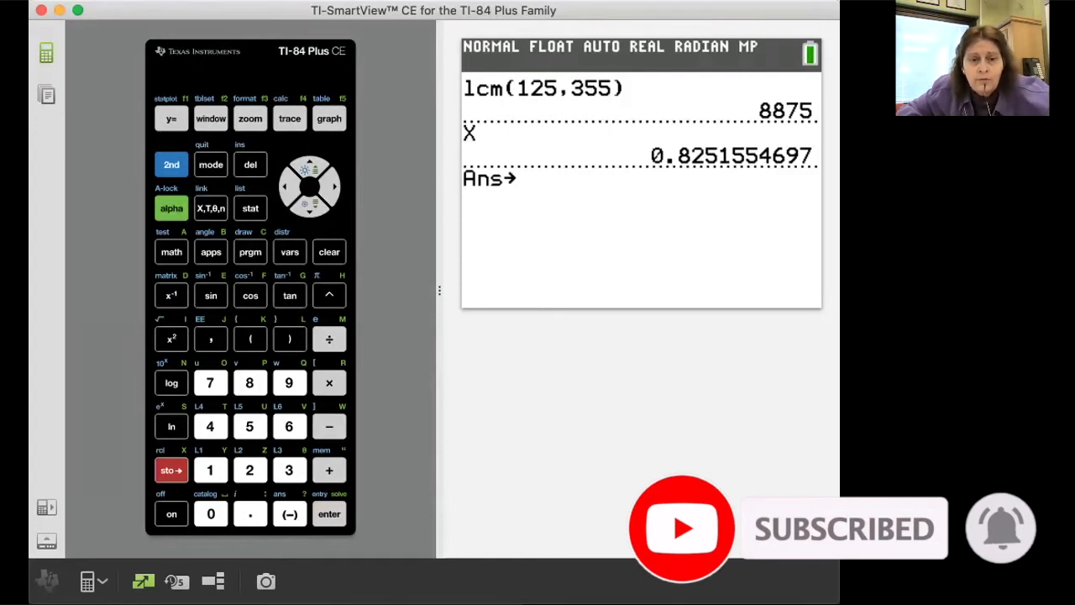
{"action": "left_click", "coordinate": [171, 252]}
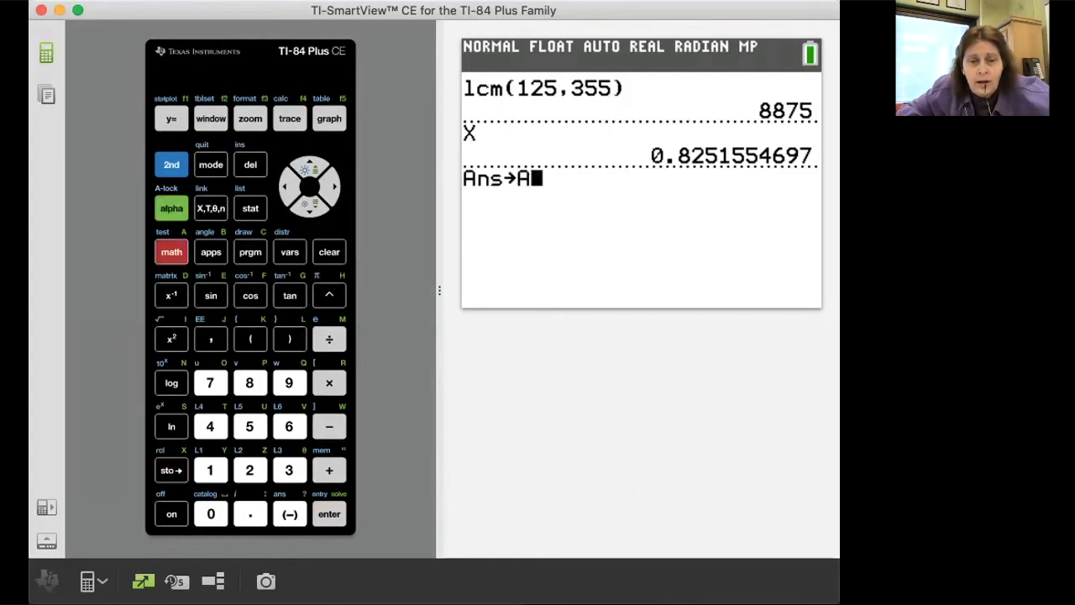
{"action": "left_click", "coordinate": [330, 514]}
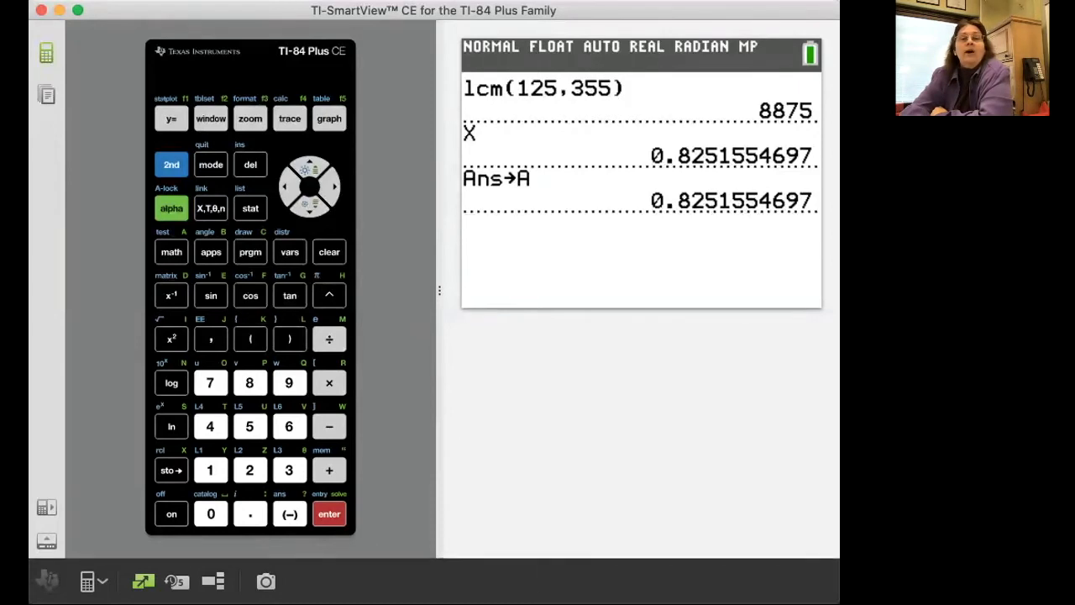
Reopen the function editor showing Y1=1−e^(−X) and Y2=X³
{"action": "left_click", "coordinate": [171, 117]}
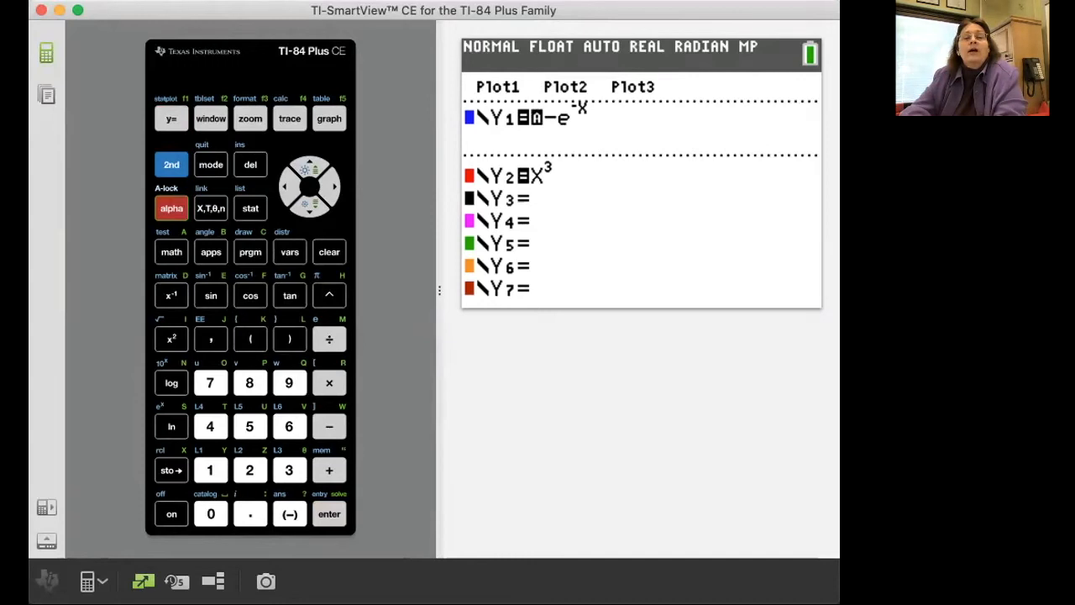
{"action": "left_click", "coordinate": [289, 117]}
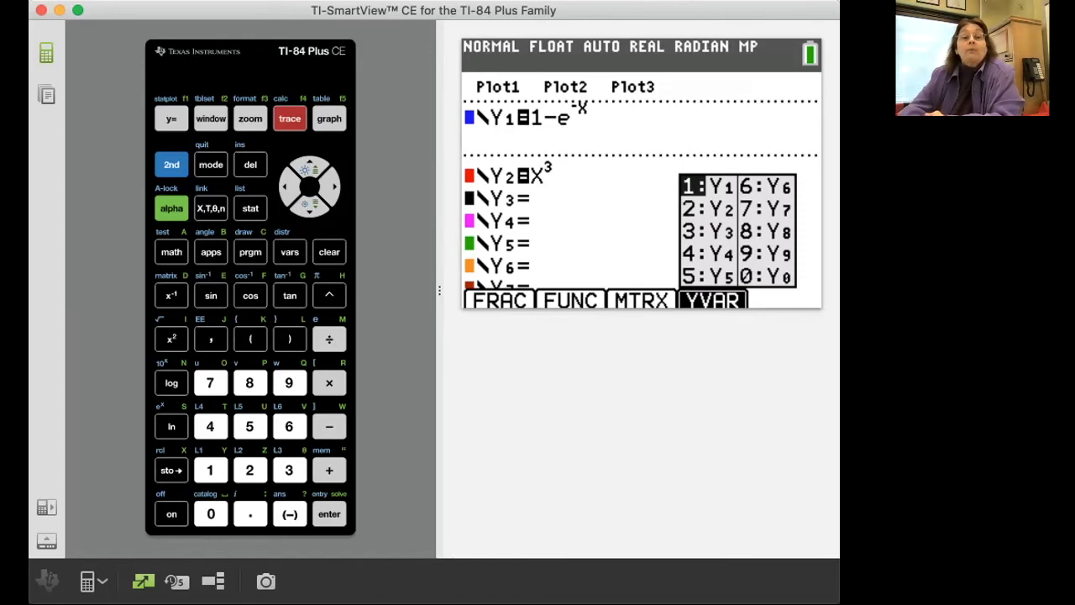
Insert fnInt( on the home screen with limits 0 and A
{"action": "left_click", "coordinate": [212, 165]}
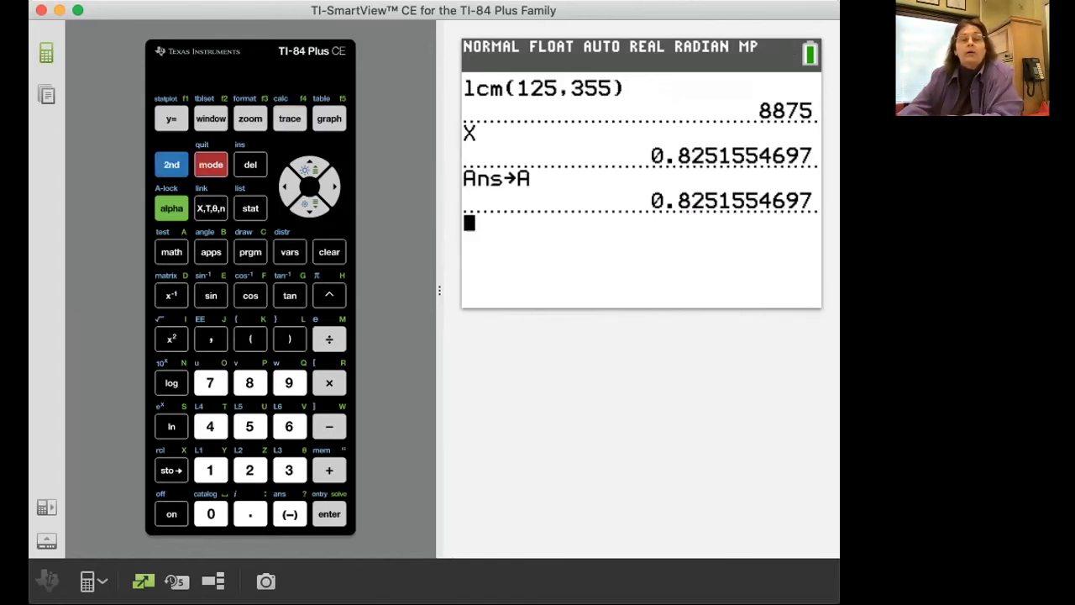
{"action": "left_click", "coordinate": [171, 252]}
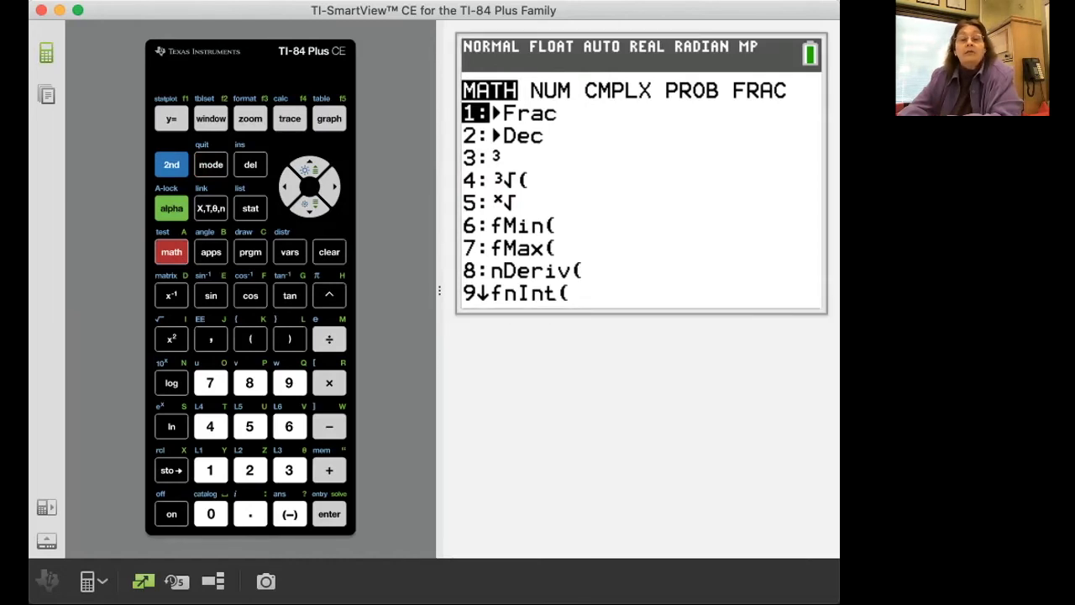
{"action": "left_click", "coordinate": [289, 383]}
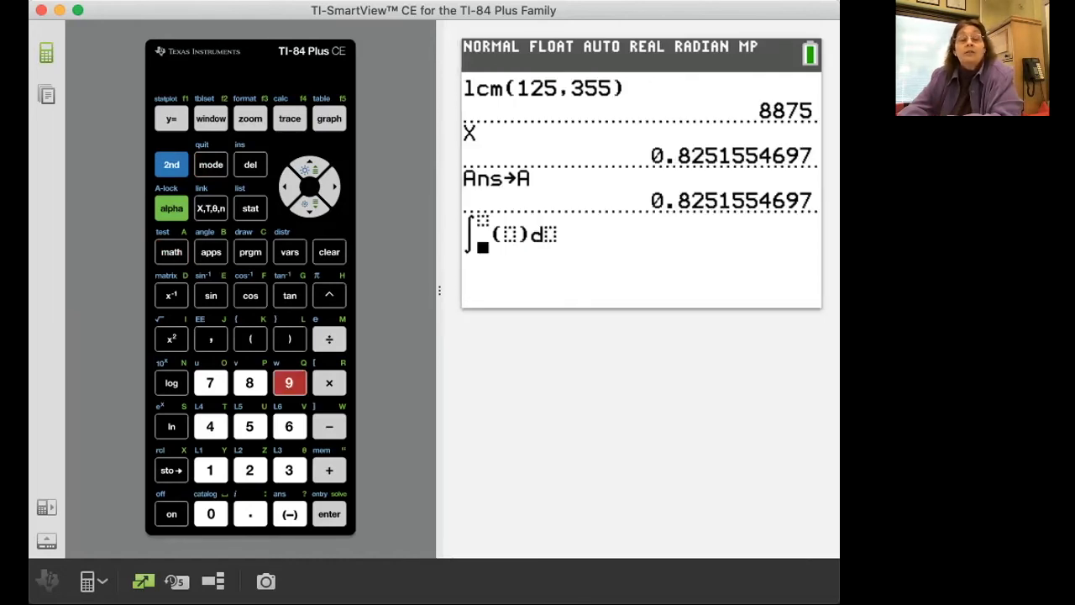
{"action": "left_click", "coordinate": [211, 514]}
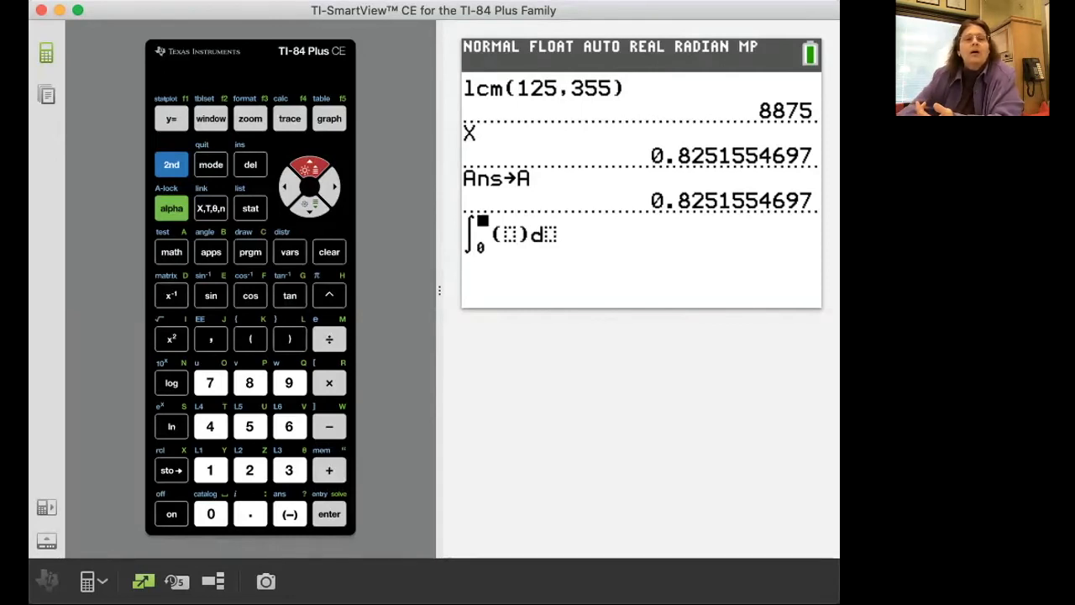
{"action": "left_click", "coordinate": [171, 251]}
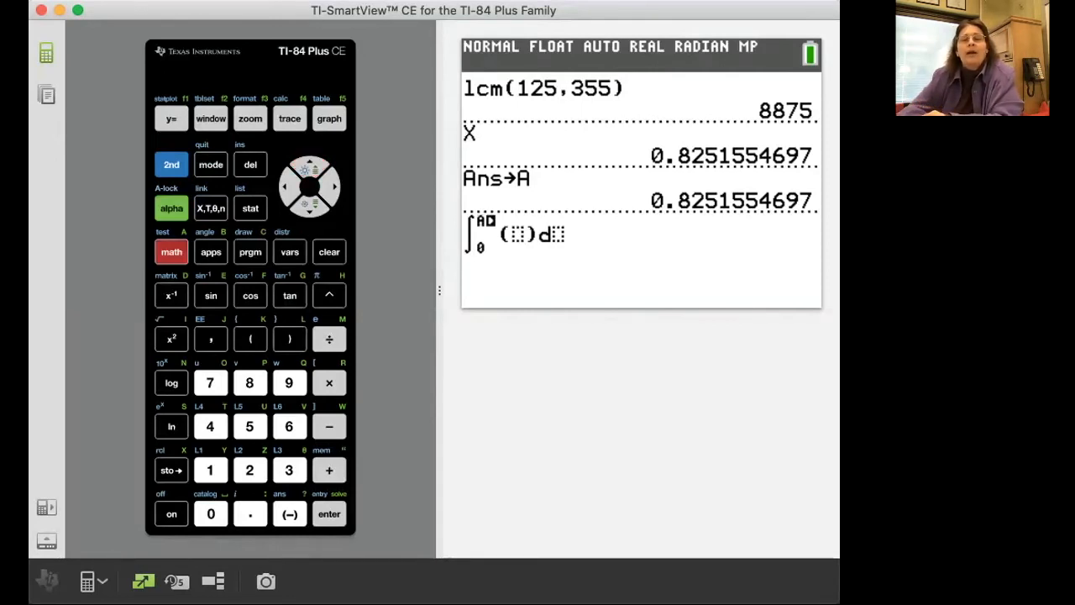
{"action": "left_click", "coordinate": [332, 185]}
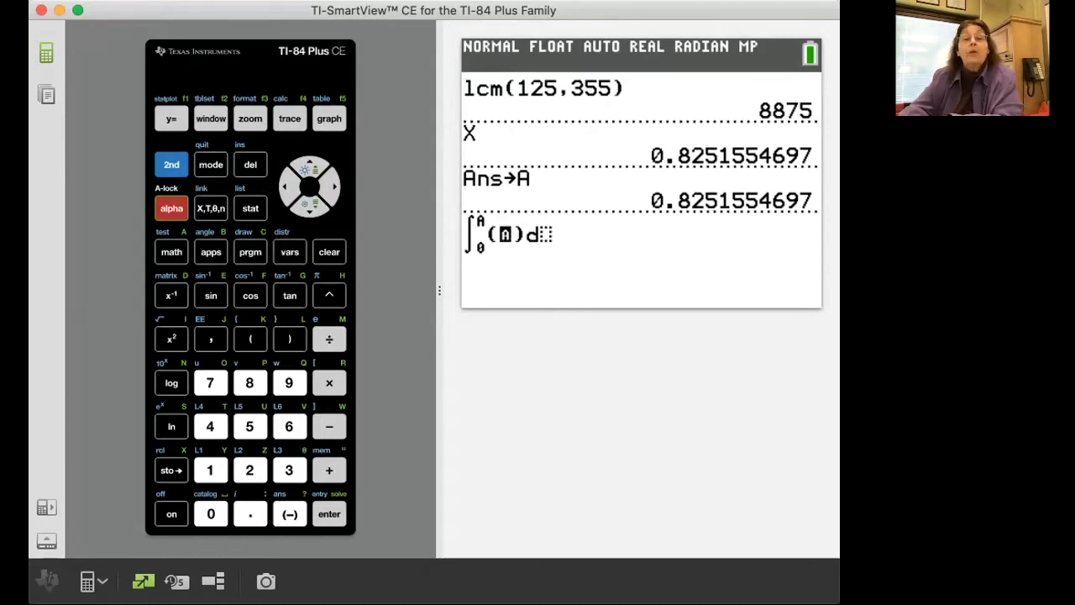
Enter Y1−Y2 as the integrand and move to the dX slot
{"action": "left_click", "coordinate": [289, 117]}
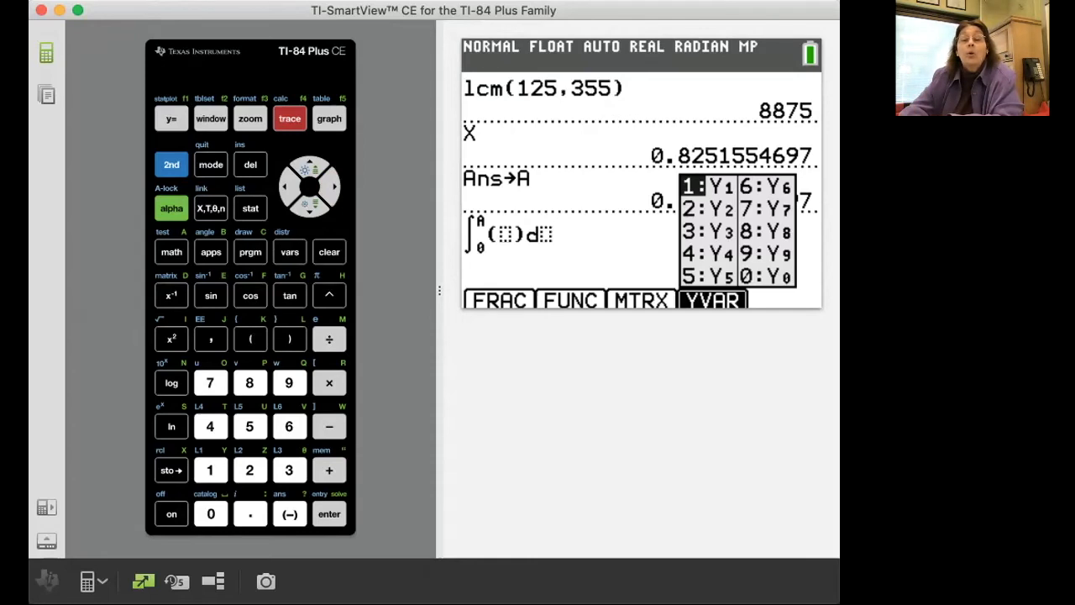
{"action": "left_click", "coordinate": [210, 470]}
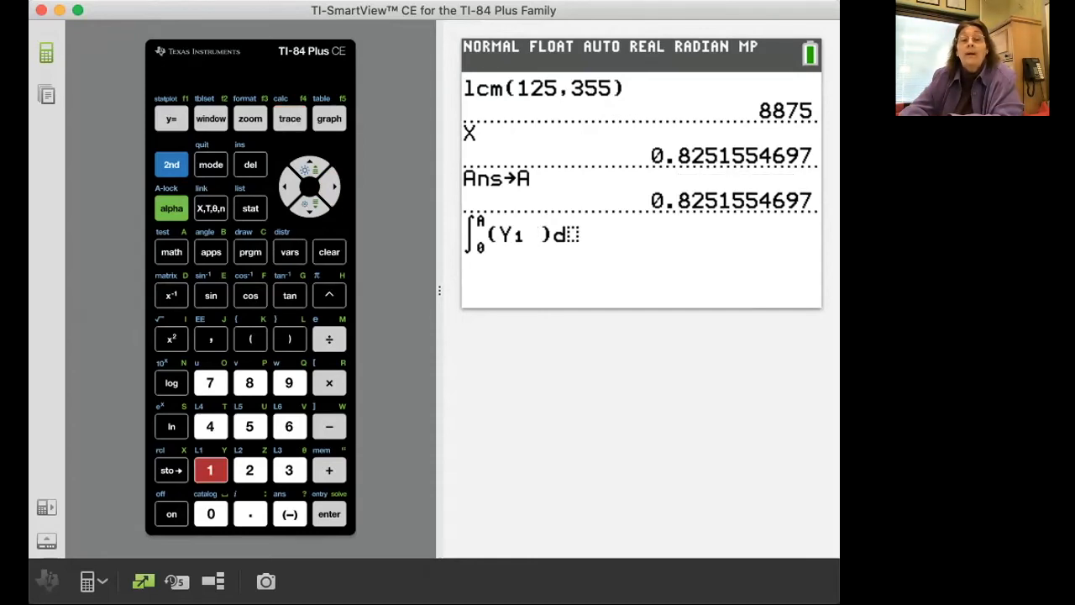
{"action": "left_click", "coordinate": [329, 427]}
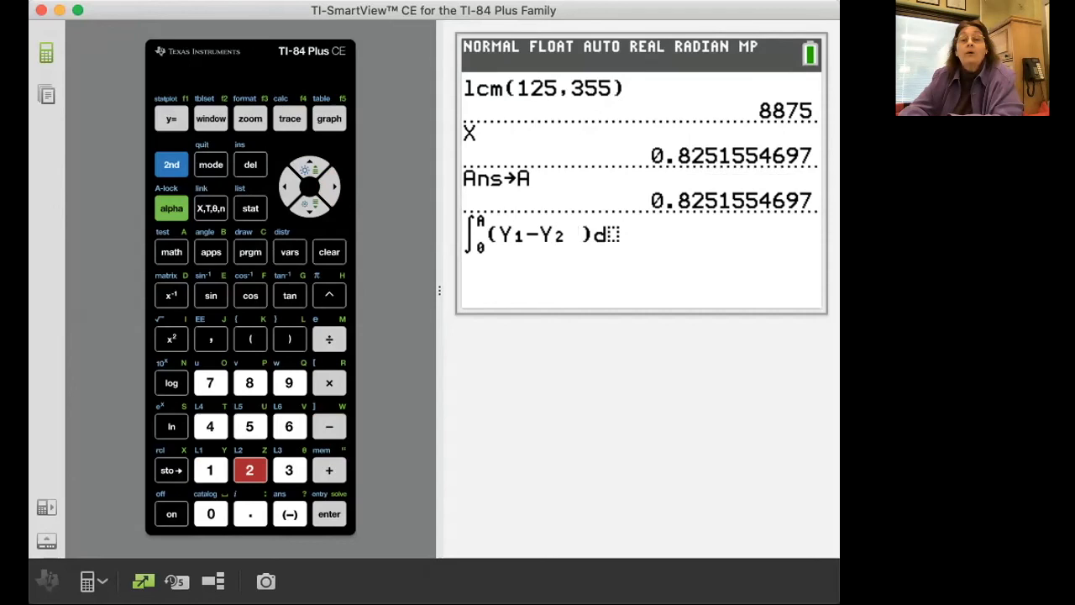
{"action": "left_click", "coordinate": [248, 471]}
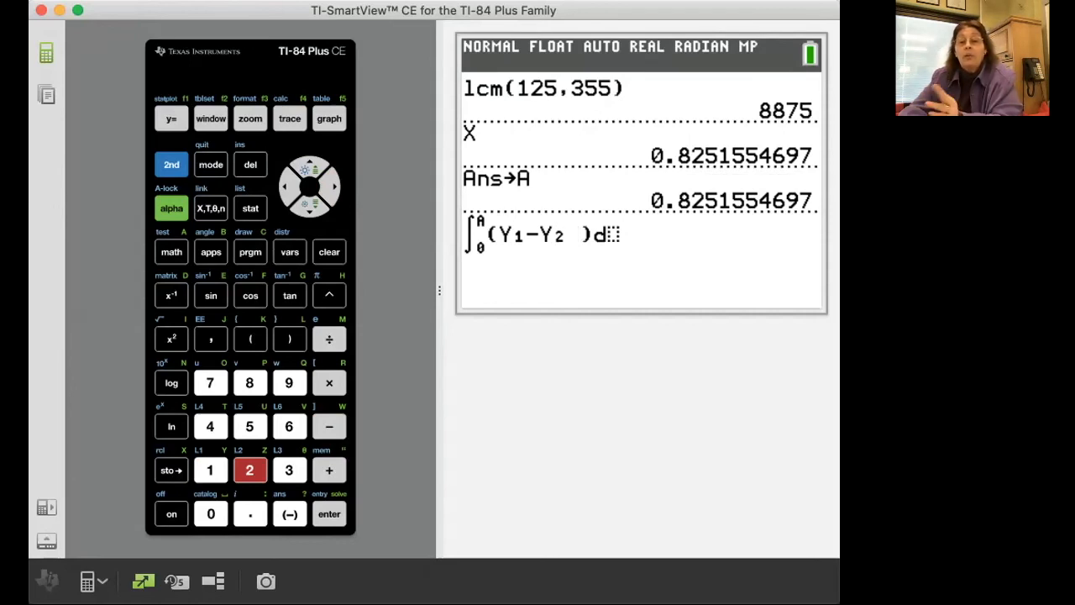
{"action": "left_click", "coordinate": [334, 185]}
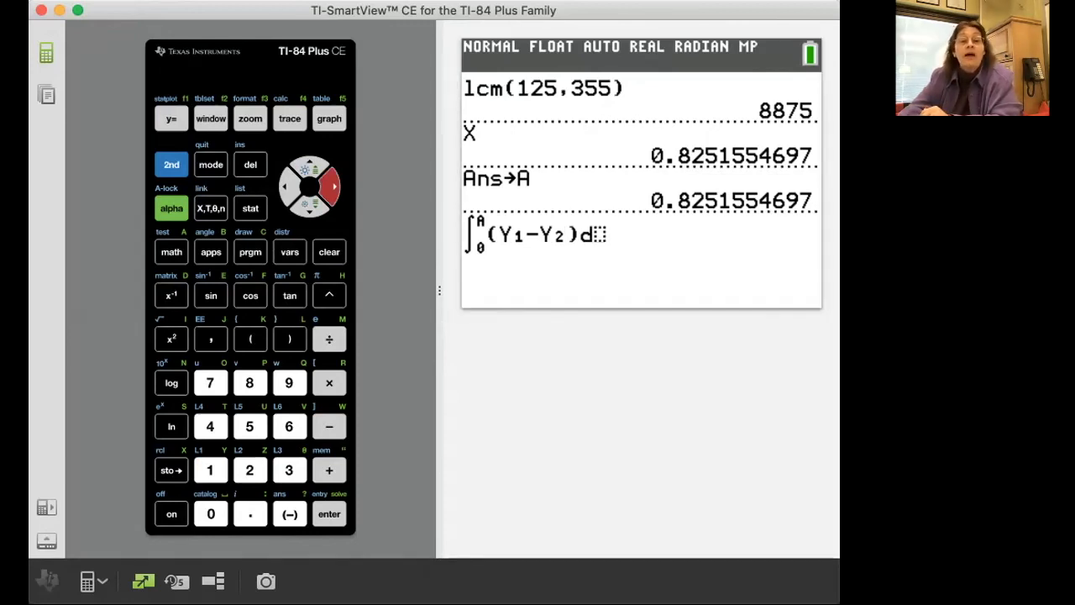
Fill dX and evaluate the integral, giving 0.1474224142
{"action": "left_click", "coordinate": [329, 514]}
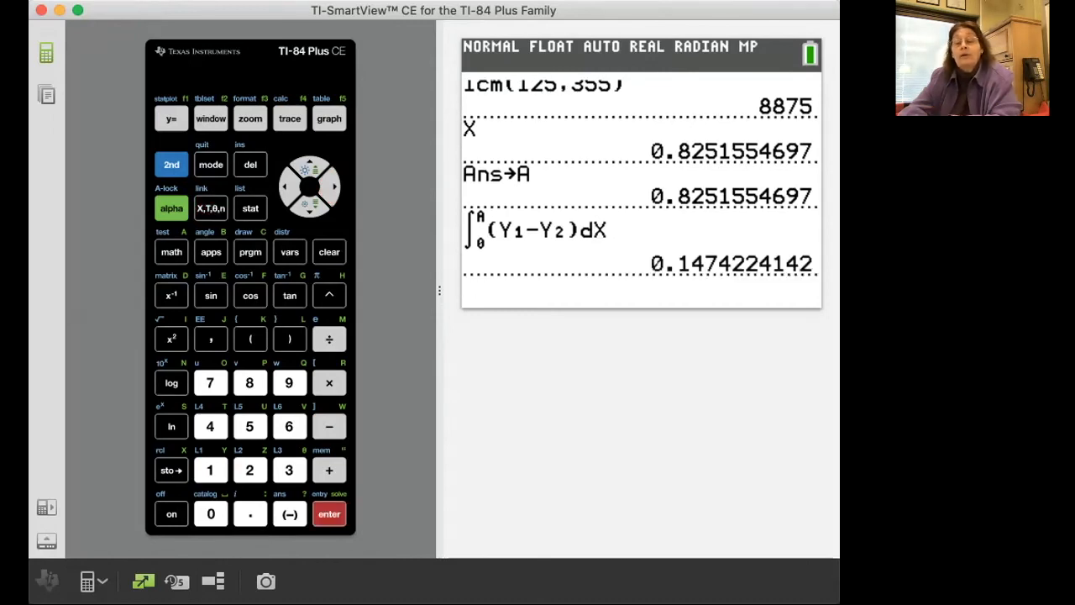
{"action": "left_click", "coordinate": [330, 514]}
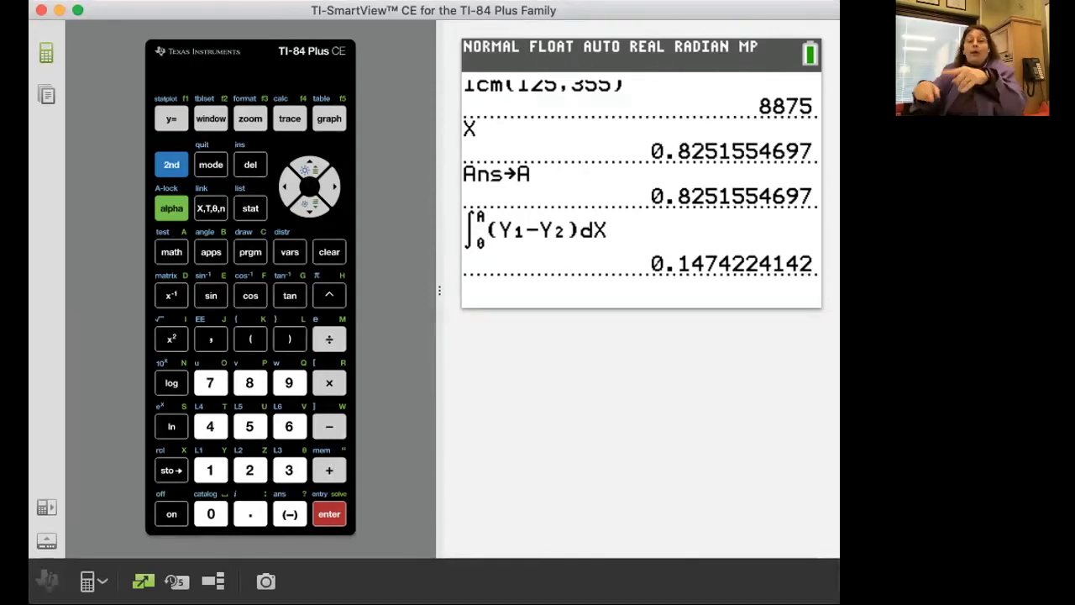
{"action": "left_click", "coordinate": [329, 514]}
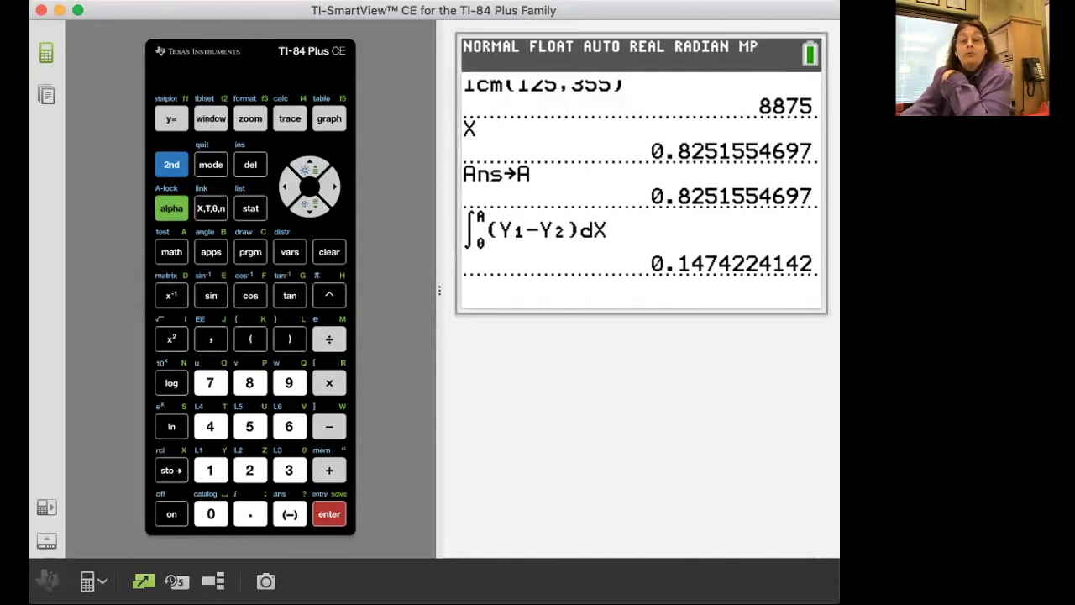
{"action": "left_click", "coordinate": [329, 514]}
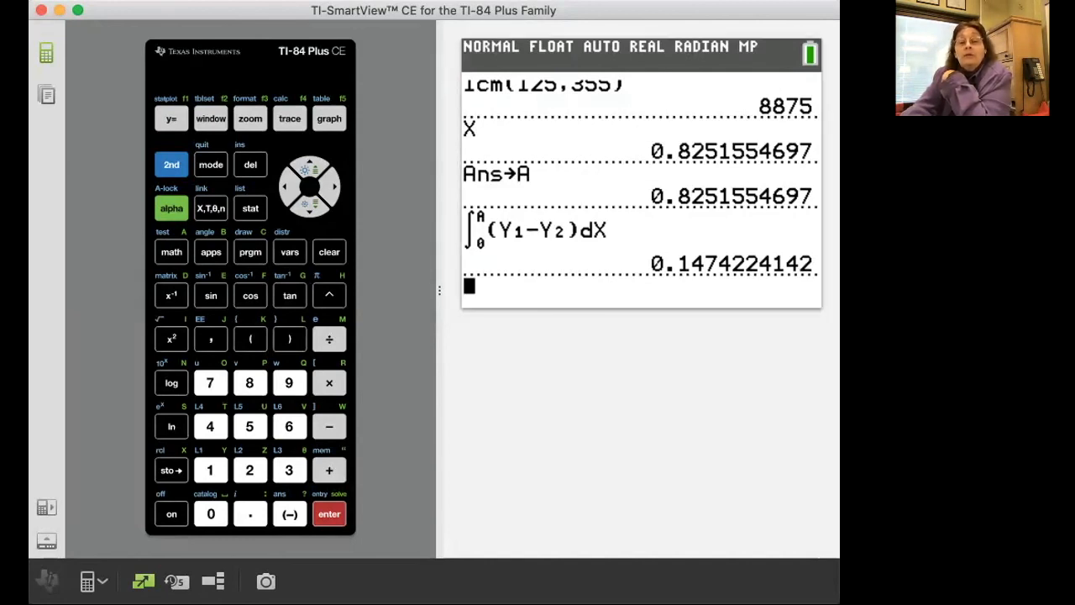